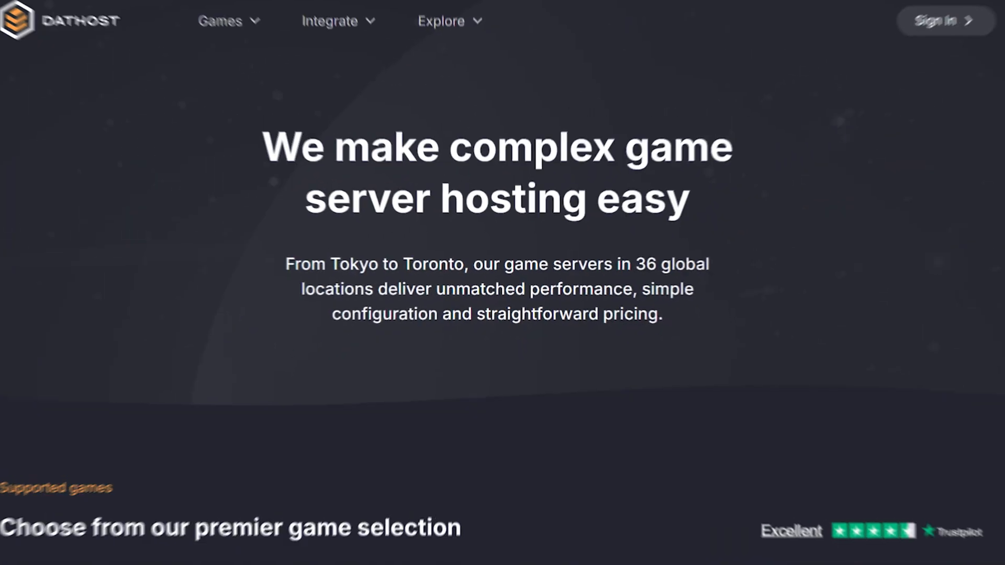
Select the Hytale game card to reveal the €12.90 monthly plan with Order Now.
scroll("down", 3)
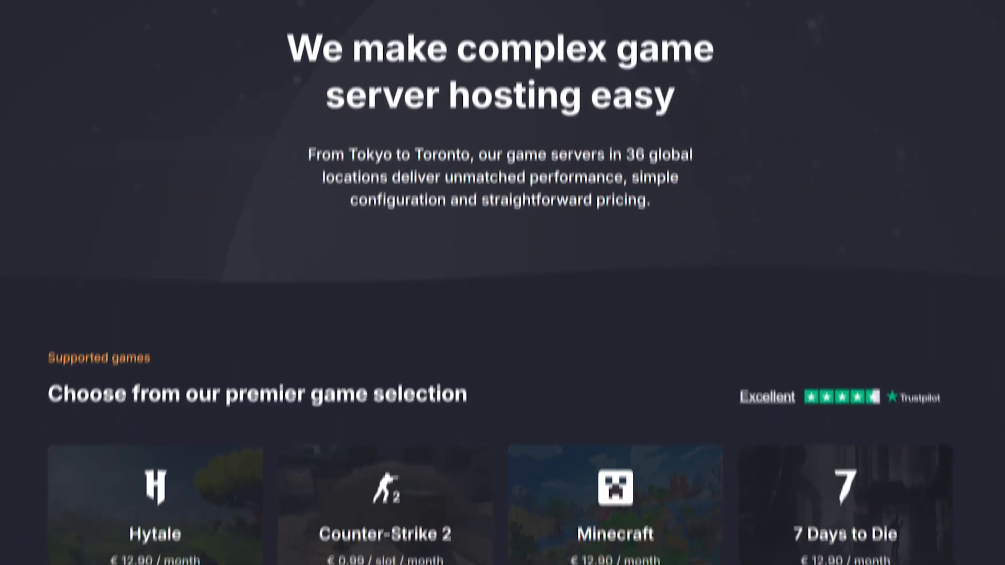
scroll("down", 3)
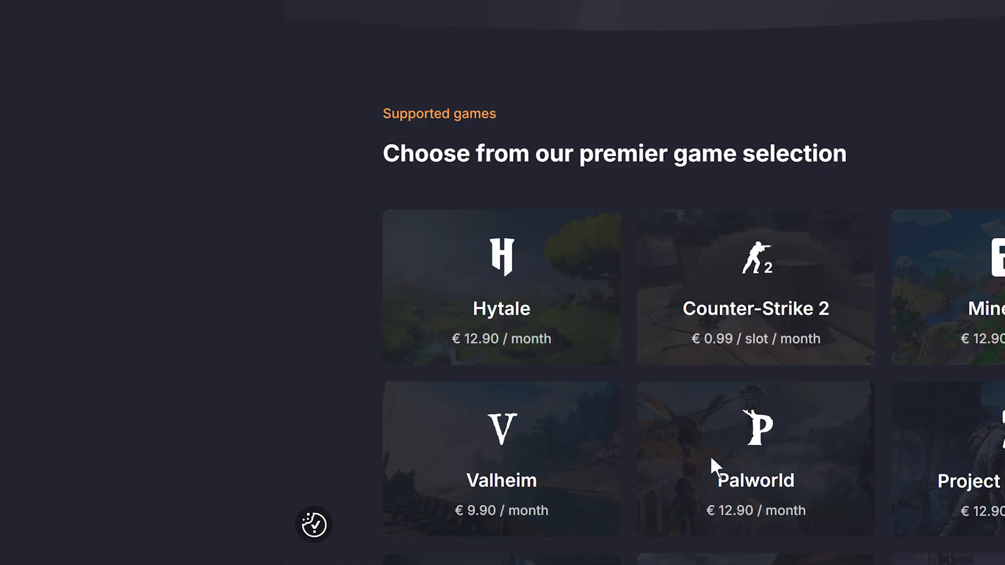
mouse_move(595, 356)
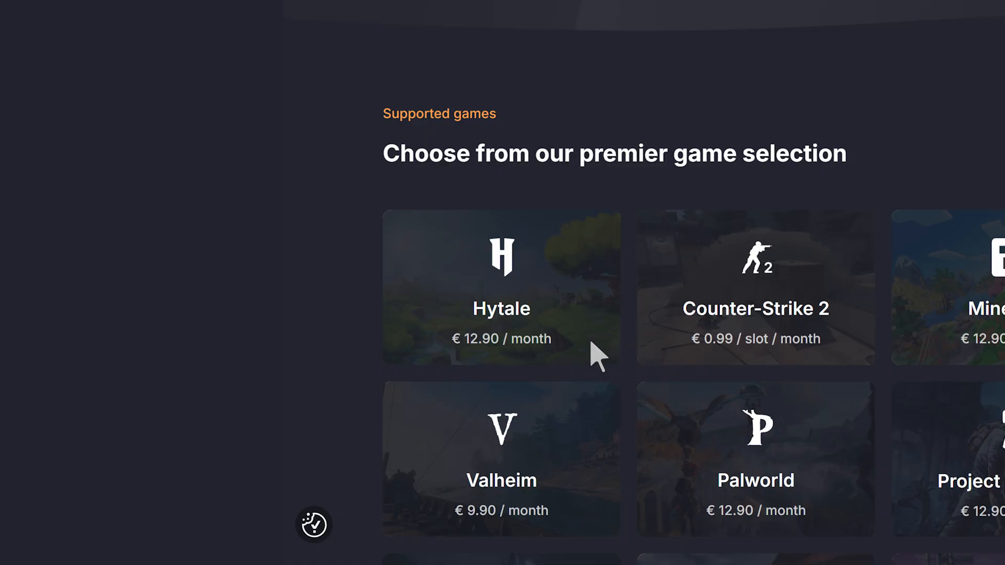
left_click(500, 291)
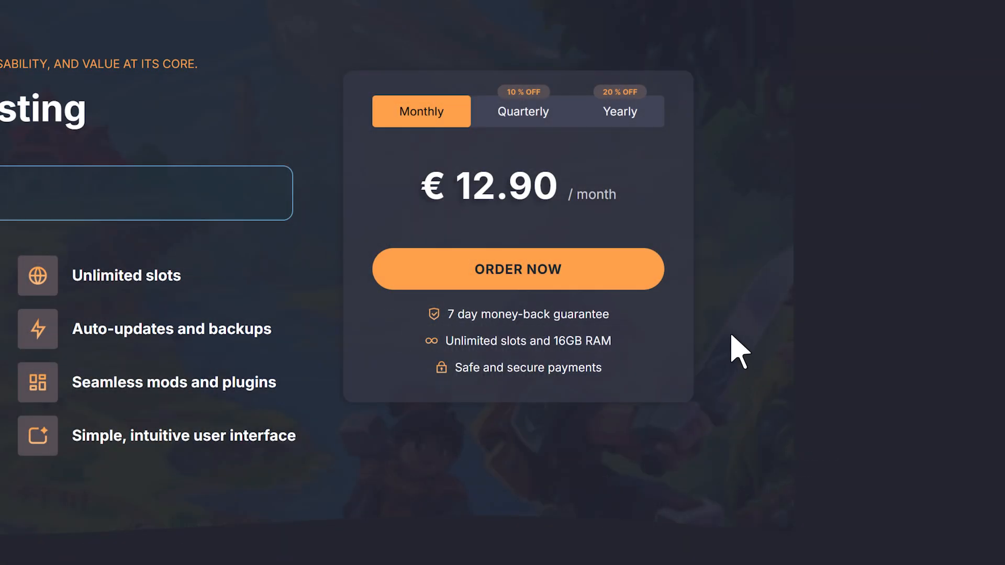
Order the Hytale server with Amsterdam as location and continue to Account Details.
left_click(518, 269)
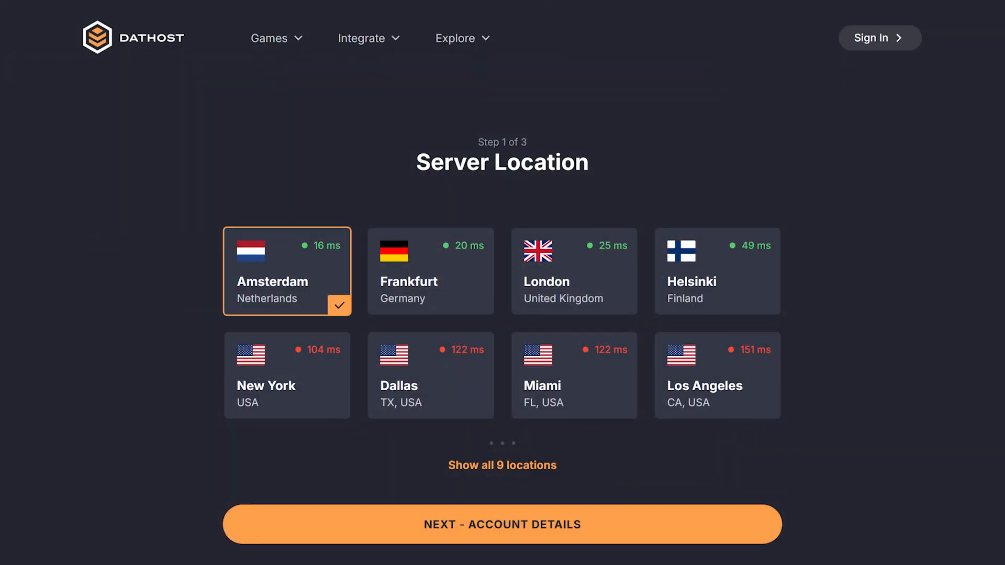
scroll("down", 3)
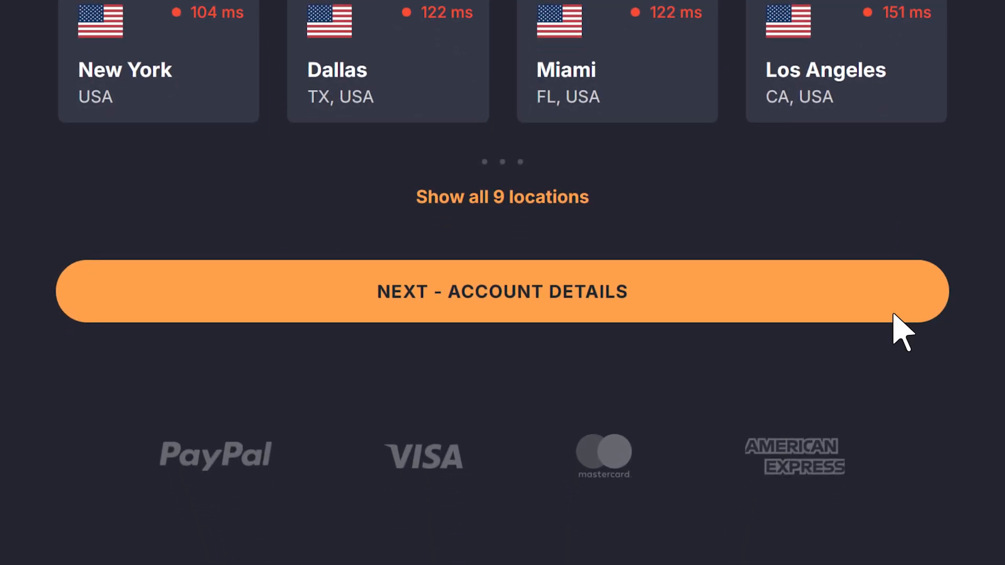
left_click(502, 291)
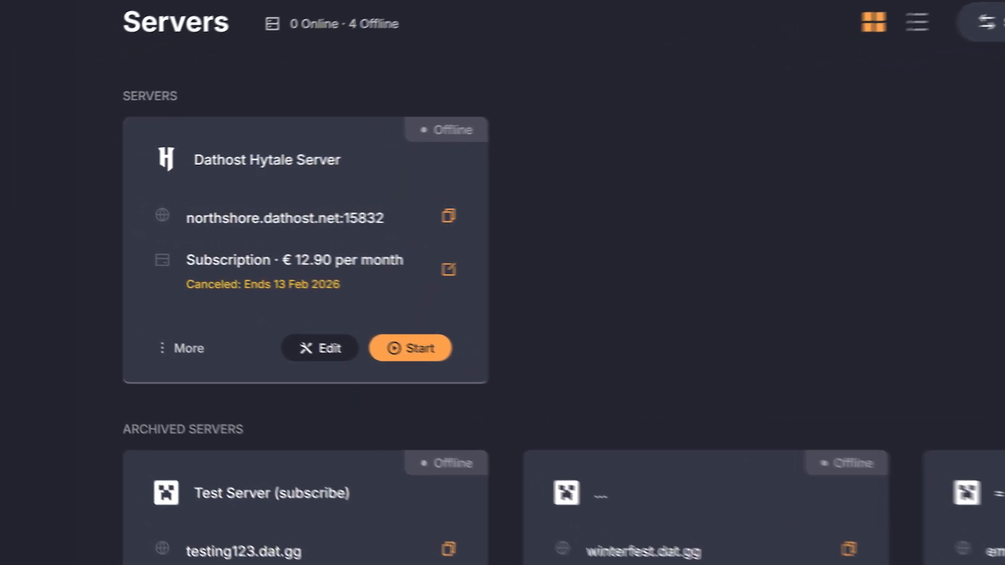
Scroll the Servers dashboard to the offline Dathost Hytale Server card.
scroll("down", 3)
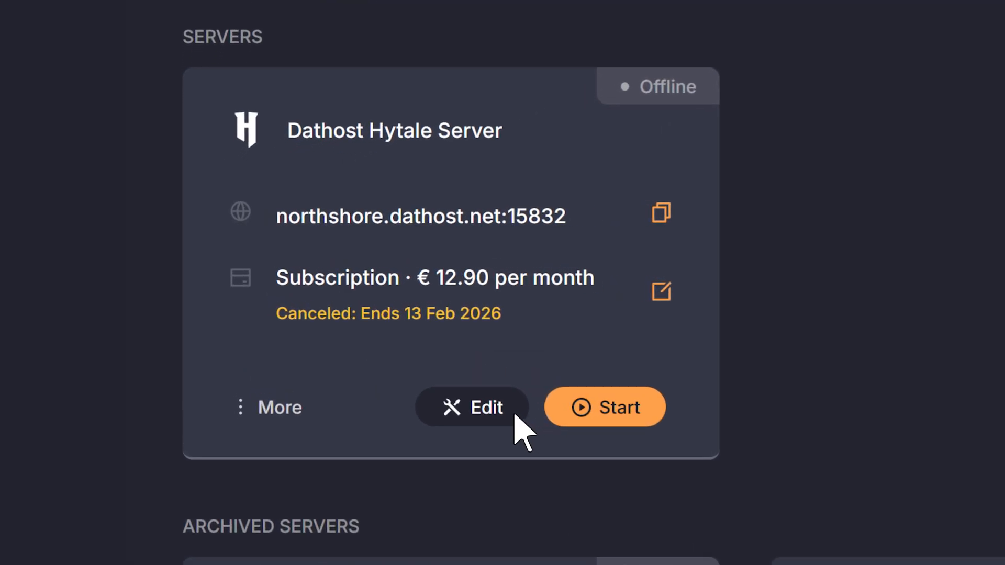
Edit the Dathost Hytale Server and review name, password, 100 max players, 32 view radius, custom domain.
left_click(472, 407)
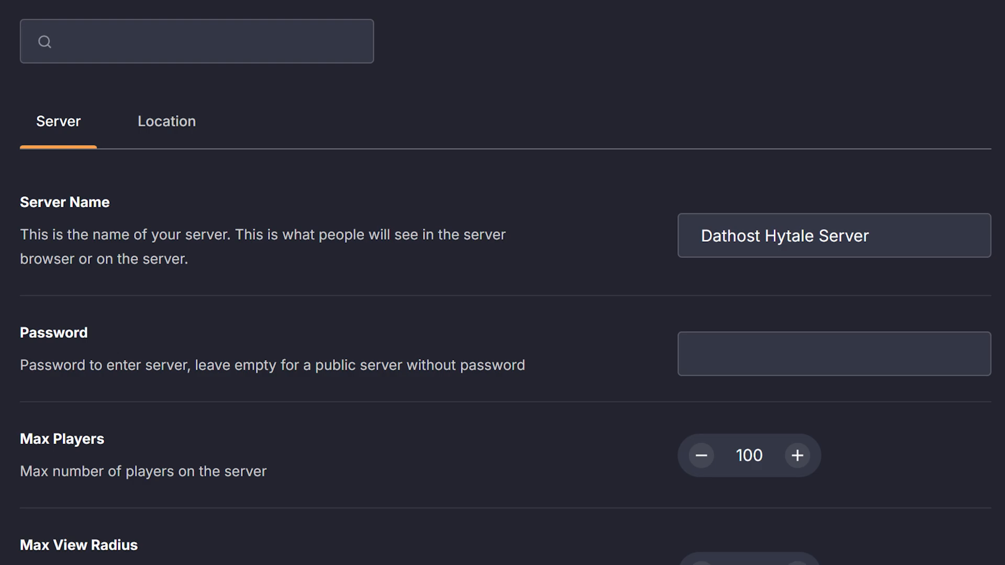
scroll("down", 3)
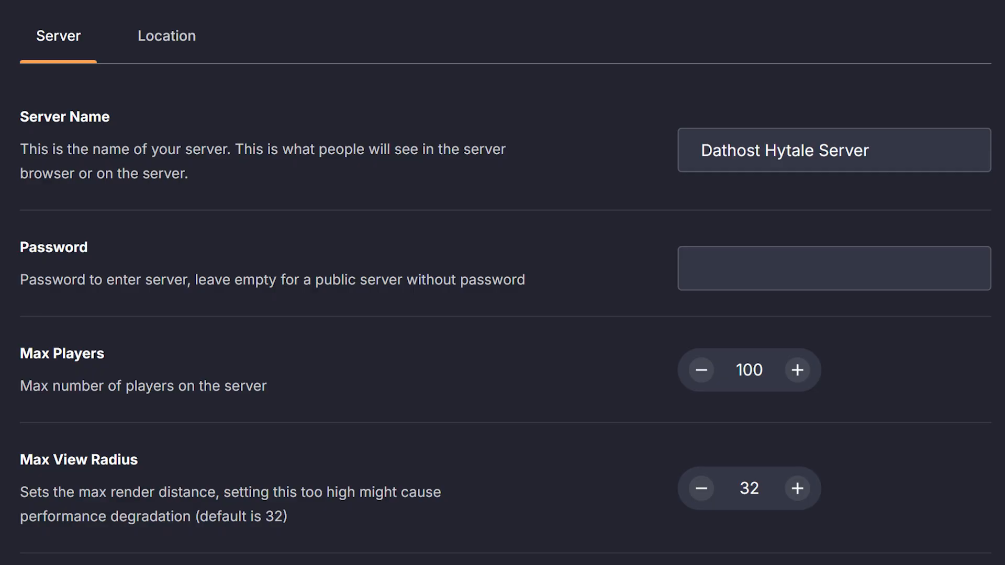
scroll("down", 3)
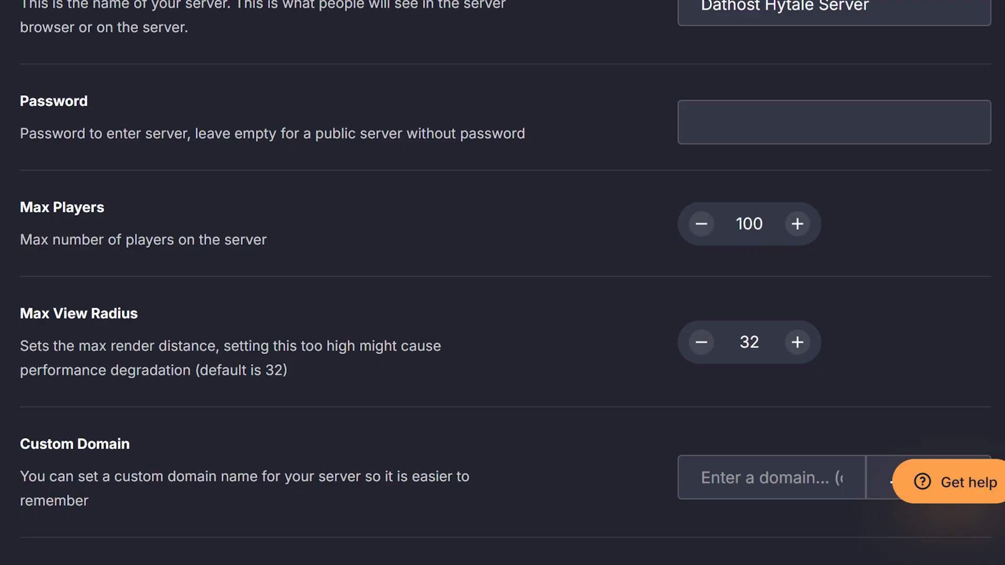
scroll("down", 3)
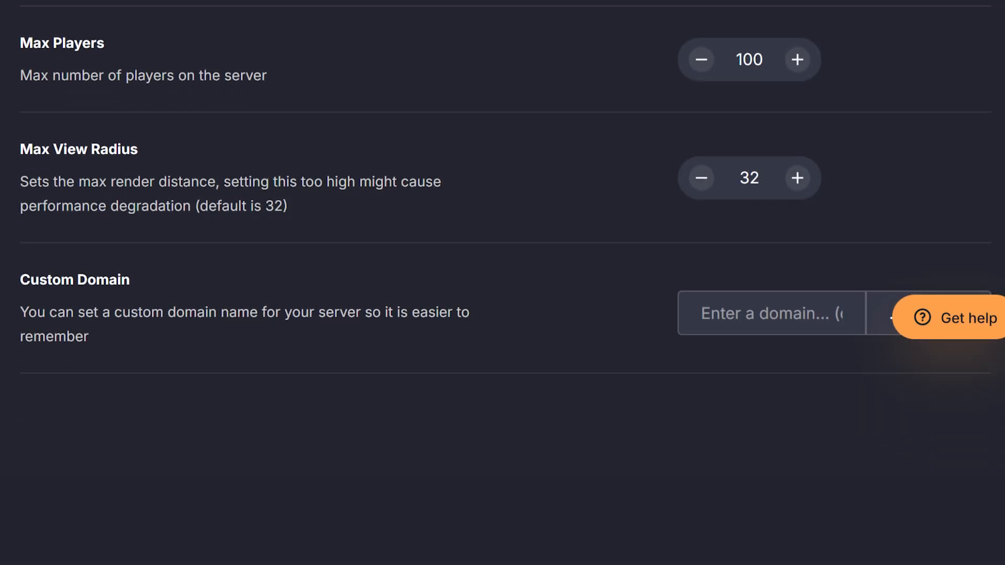